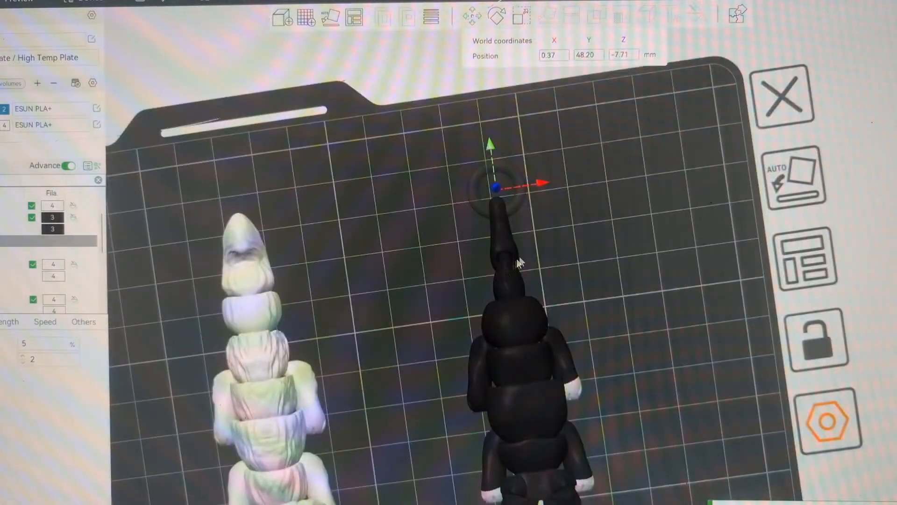
pyautogui.moveTo(558, 212)
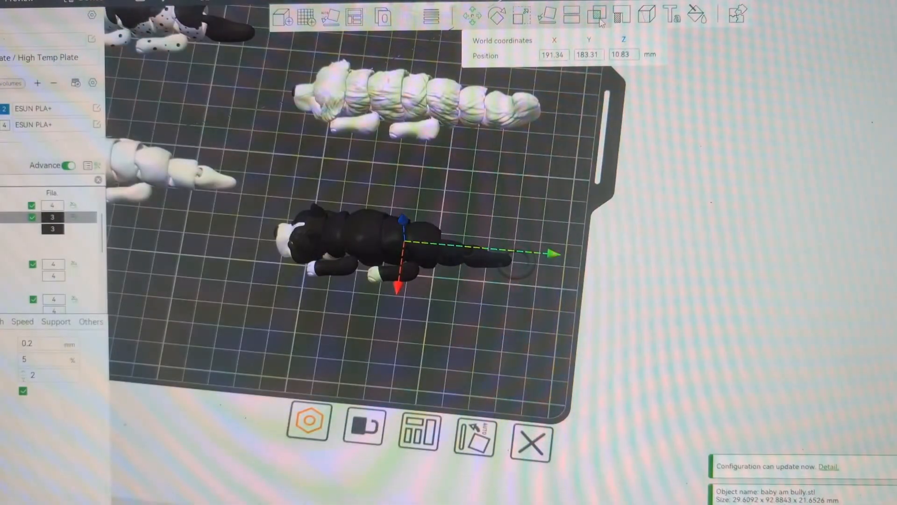
pyautogui.moveTo(599, 16)
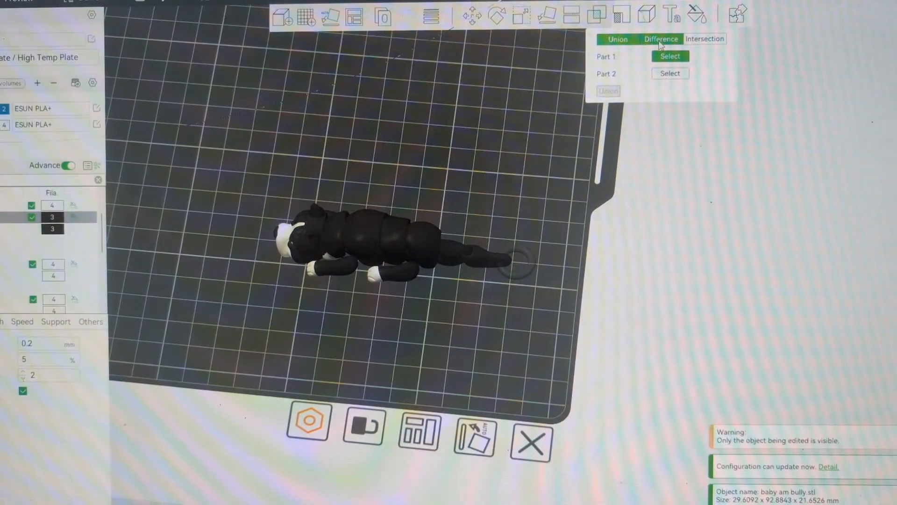
# Choose Difference mode and set the dog figure as the body to subtract from.
pyautogui.click(661, 38)
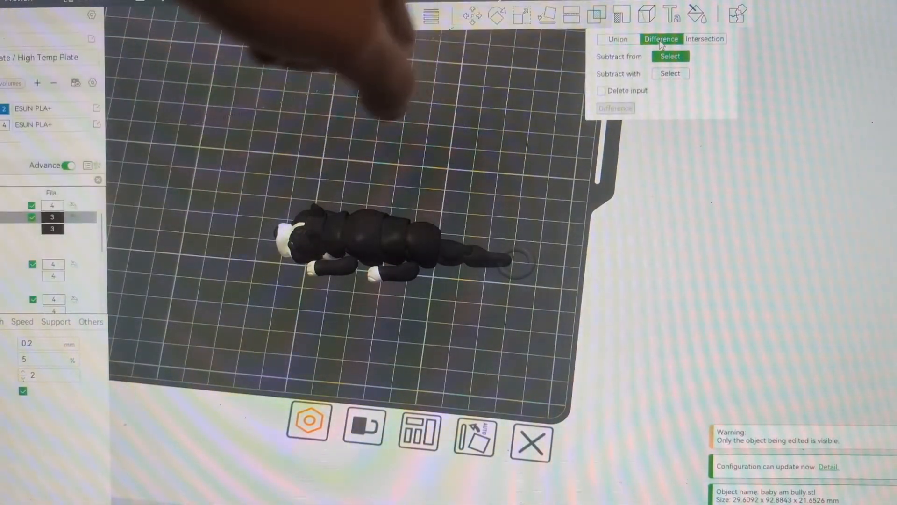
pyautogui.click(669, 56)
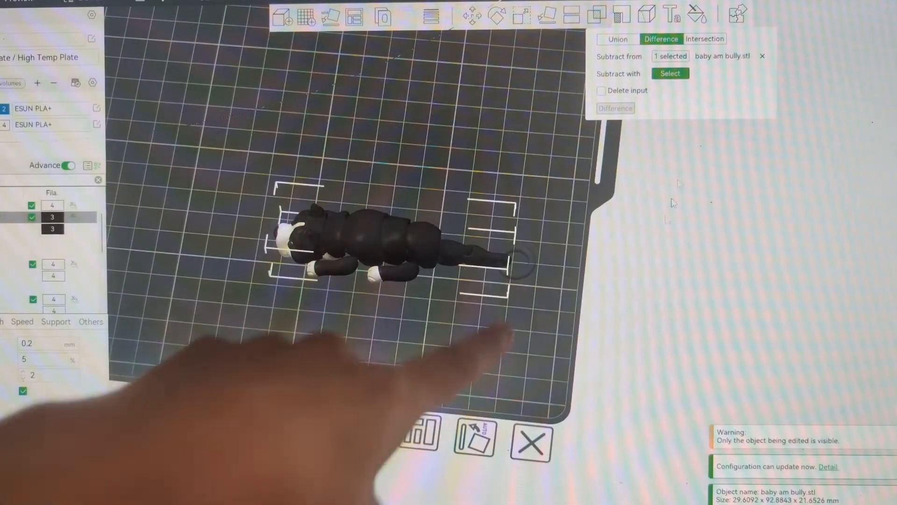